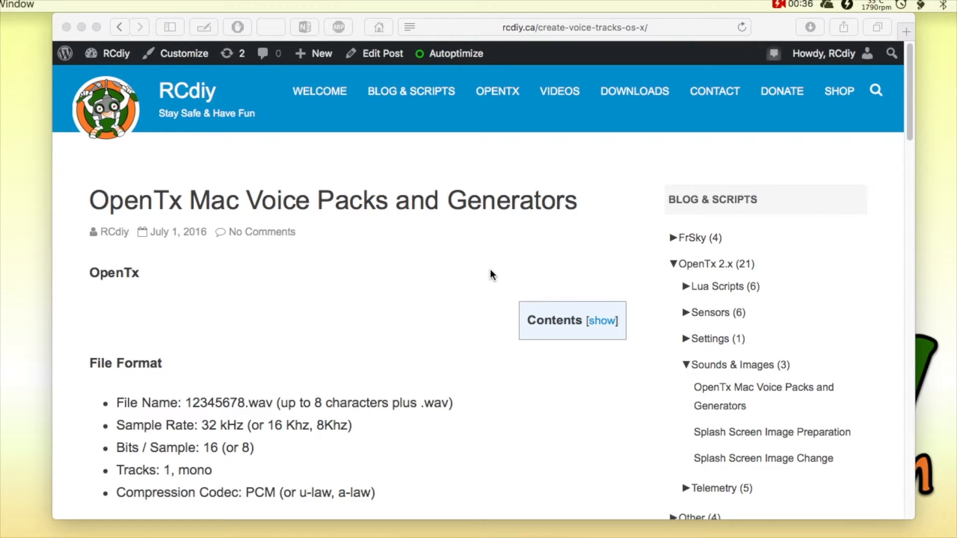
# Step: Play the 'Welcome to the dark side' and 'Time to land' voice samples
pyautogui.scroll(-3)
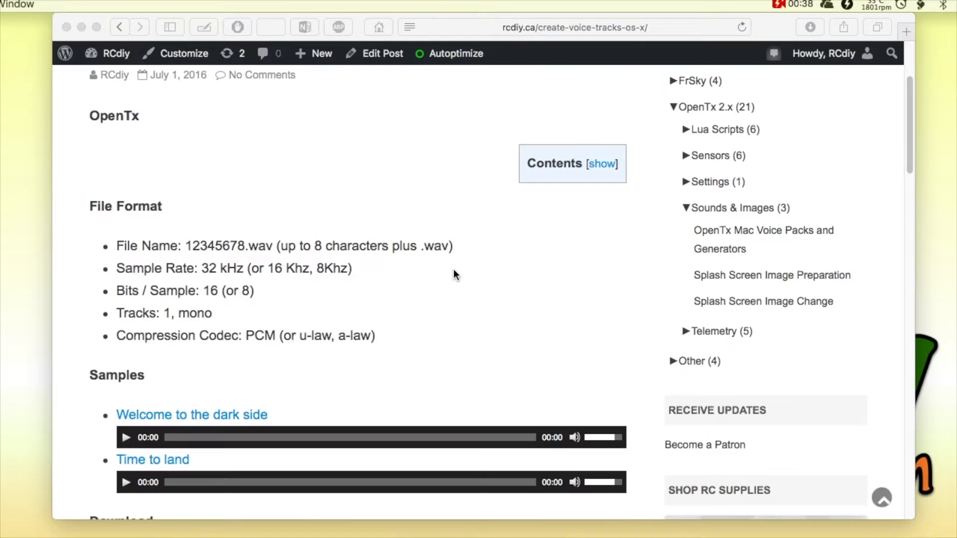
pyautogui.scroll(-3)
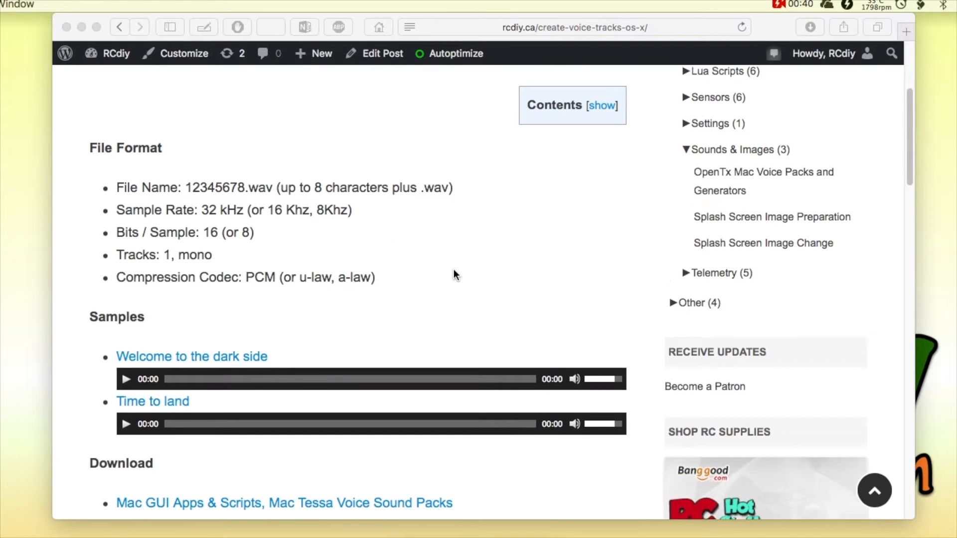
pyautogui.scroll(-3)
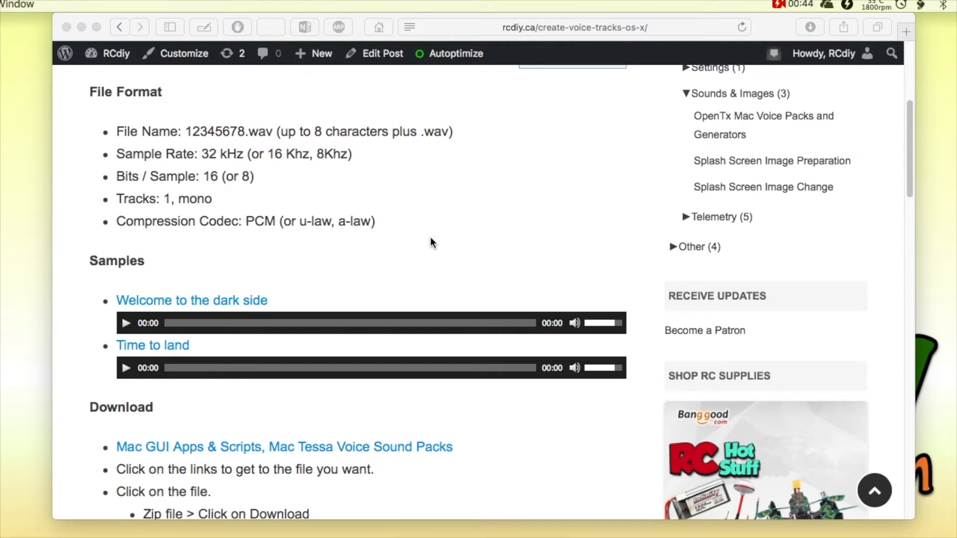
pyautogui.scroll(-3)
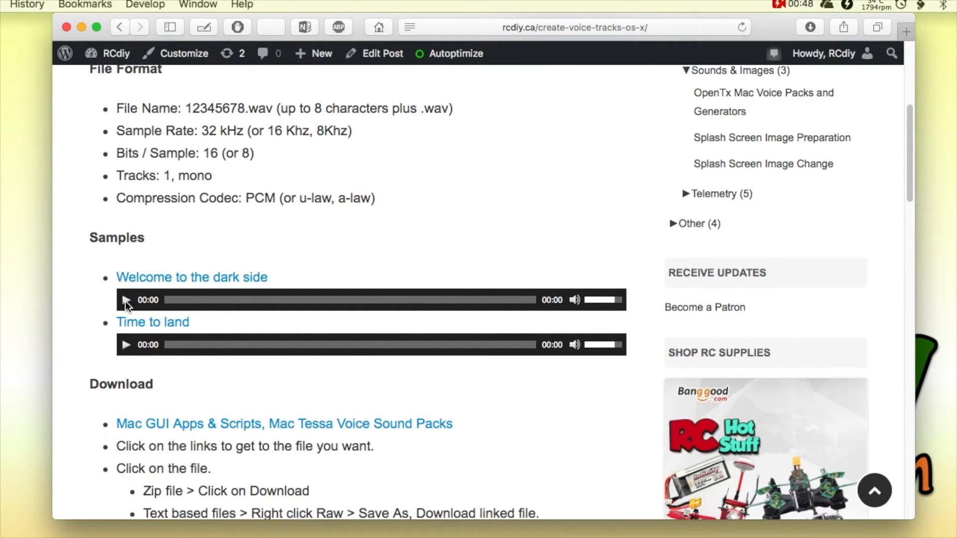
pyautogui.click(126, 300)
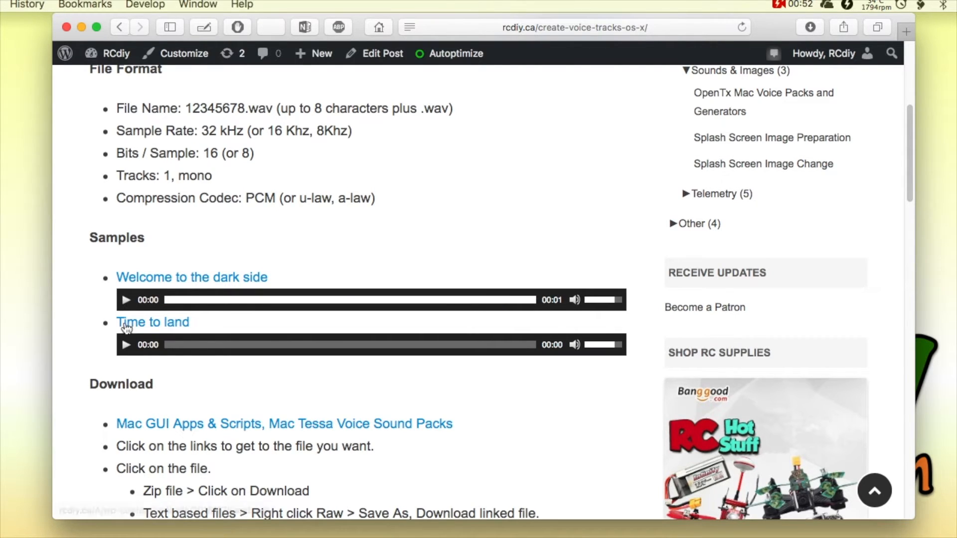
pyautogui.click(126, 345)
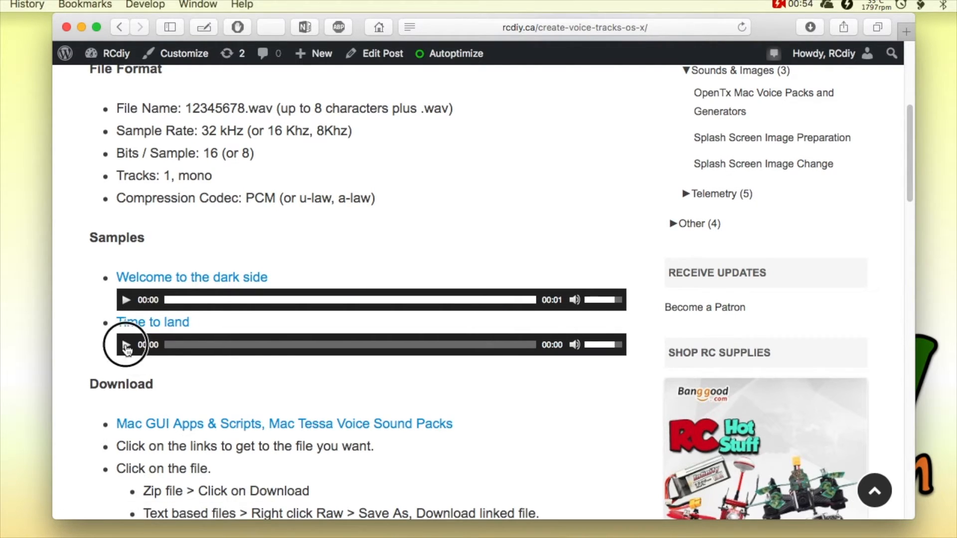
pyautogui.click(126, 344)
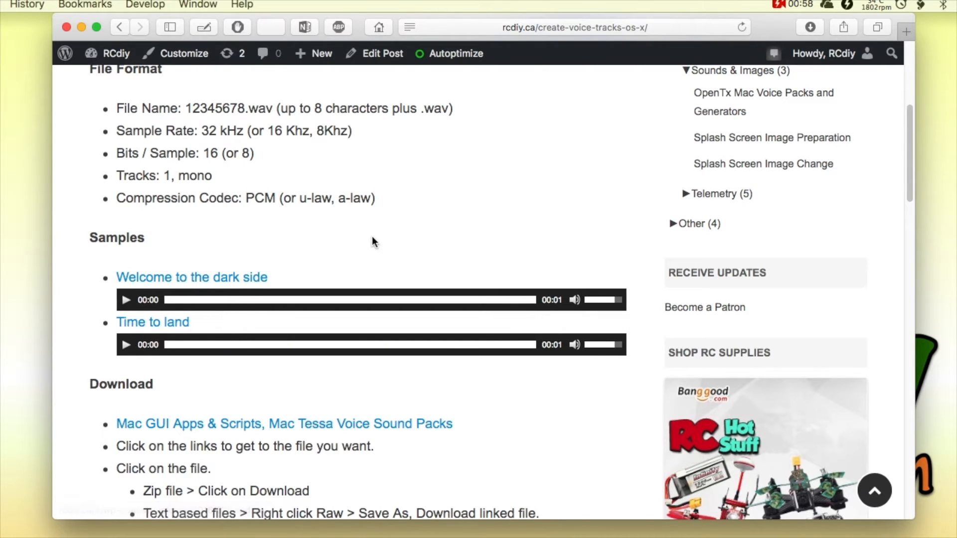
pyautogui.moveTo(384, 237)
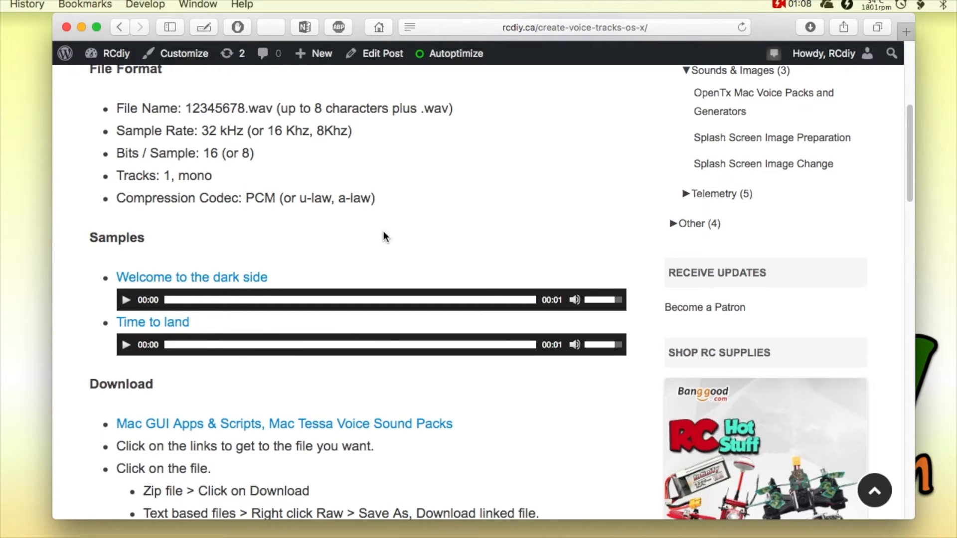
pyautogui.scroll(-3)
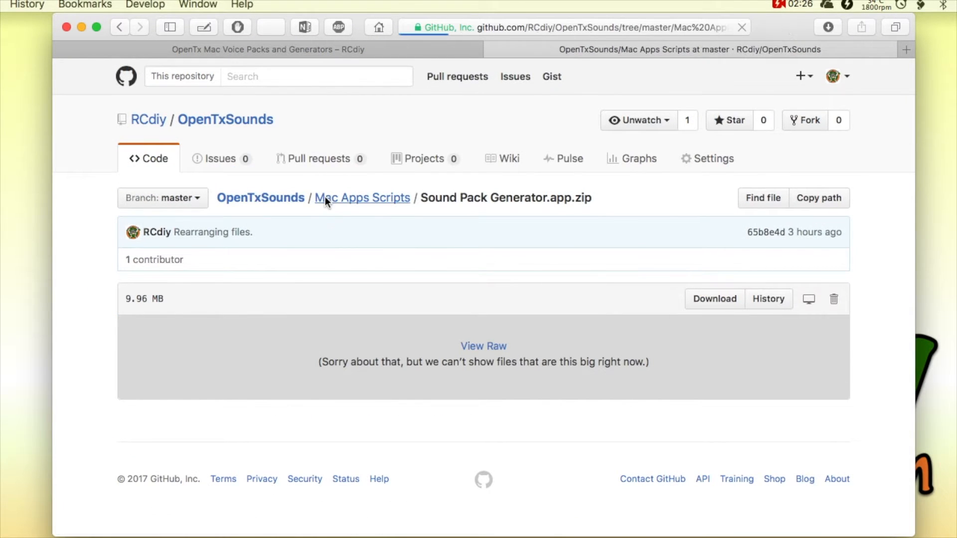
# Step: Download Text To Wav.app.zip from the Mac Apps Scripts folder
pyautogui.click(362, 198)
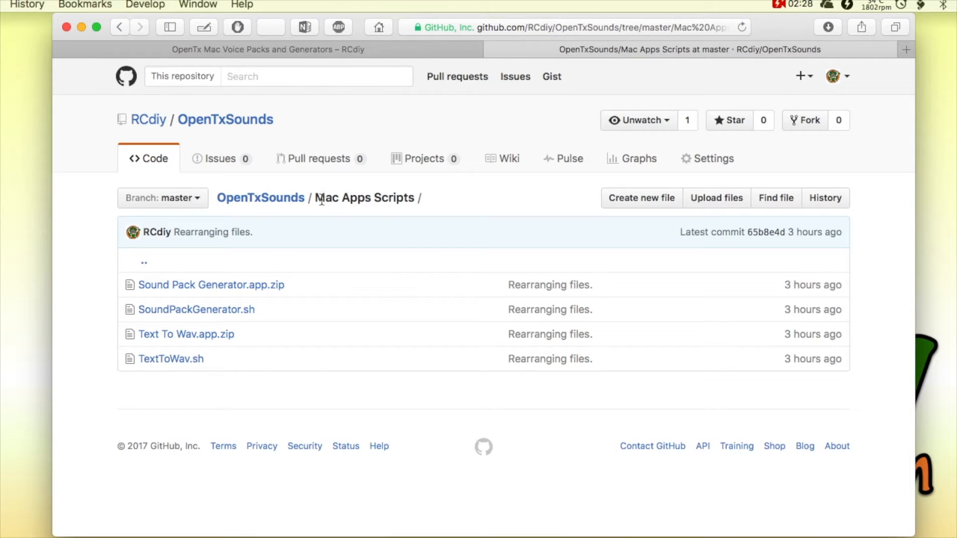
pyautogui.moveTo(186, 334)
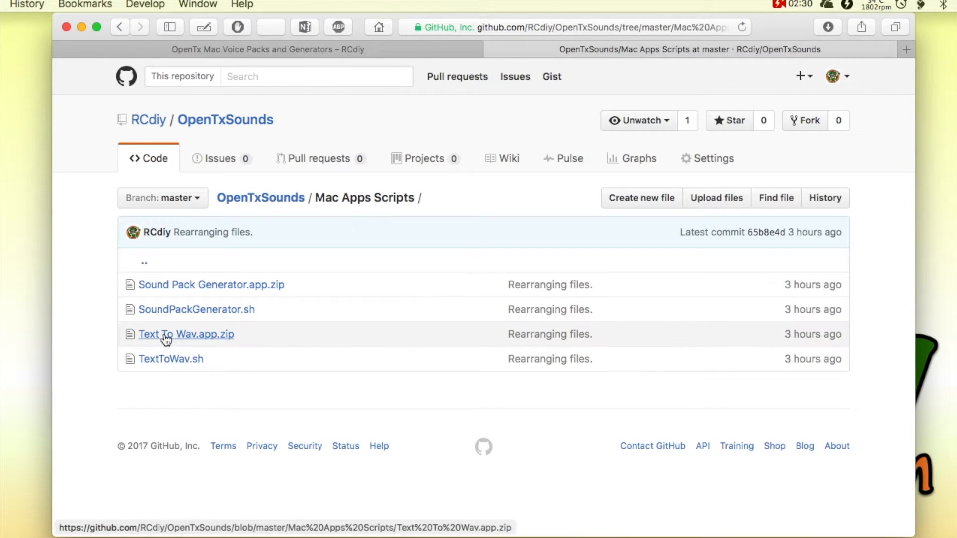
pyautogui.moveTo(186, 334)
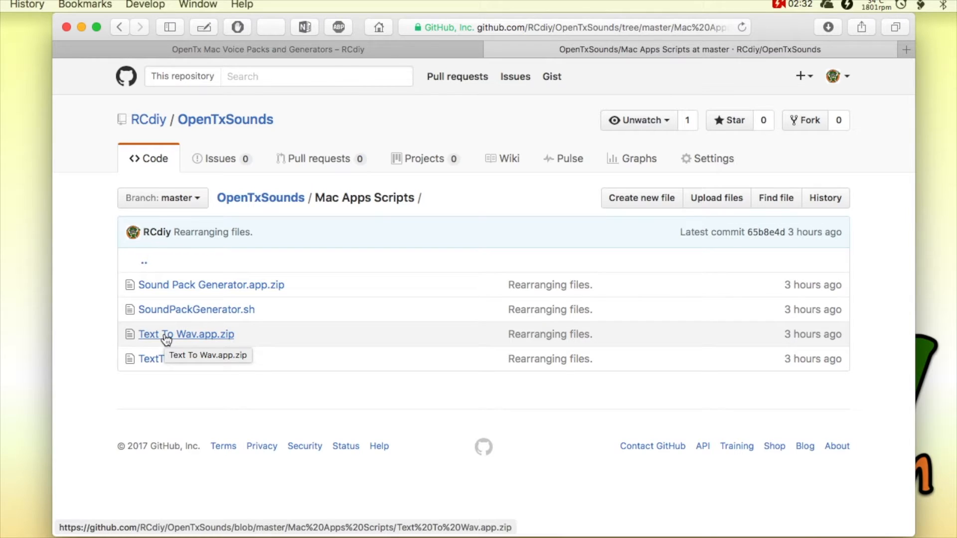
pyautogui.click(186, 334)
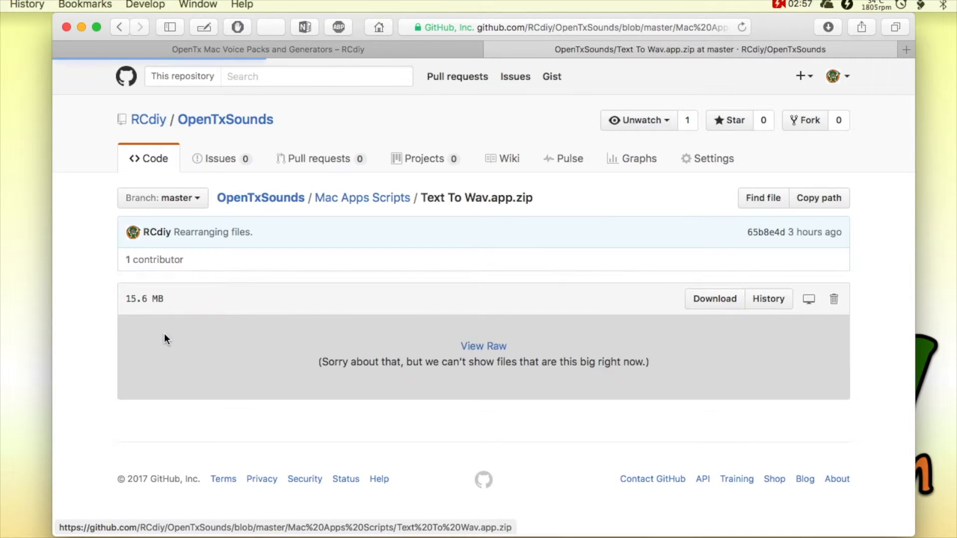
pyautogui.click(714, 299)
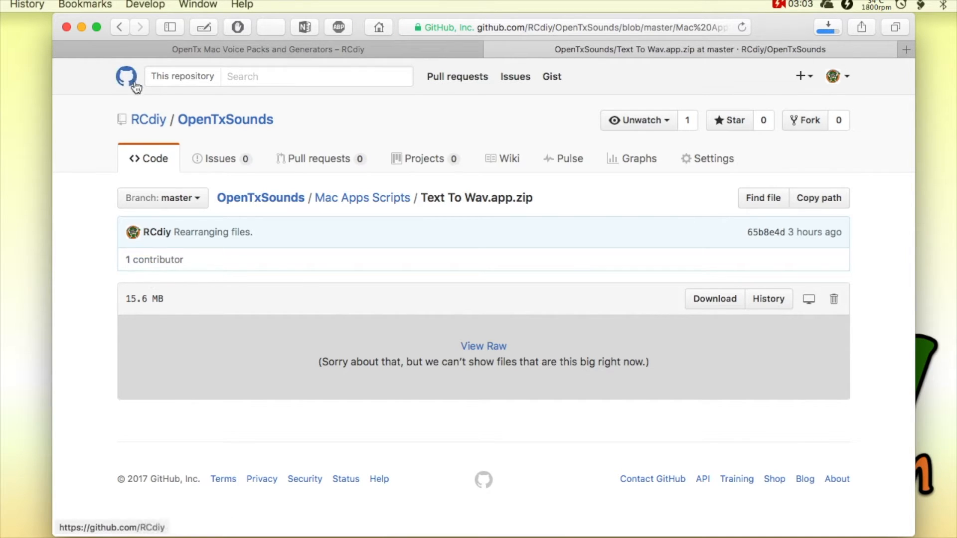
pyautogui.click(119, 27)
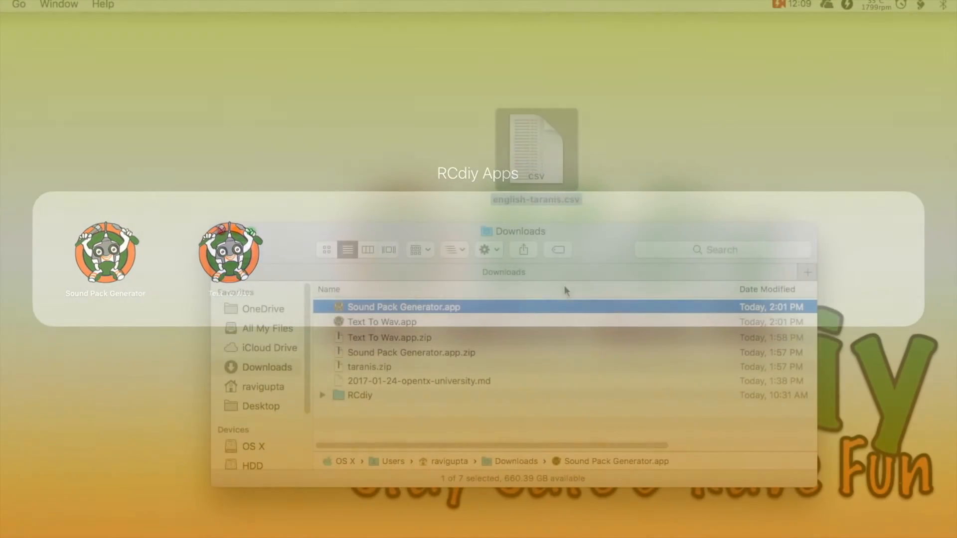
# Step: Launch Sound Pack Generator and choose english-taranis.csv from the Desktop as input
pyautogui.doubleClick(403, 306)
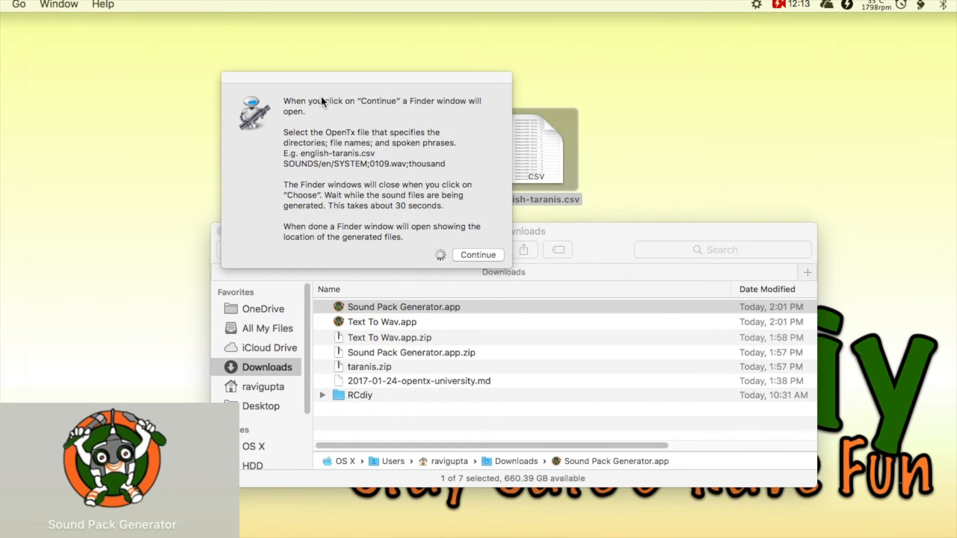
pyautogui.moveTo(403, 128)
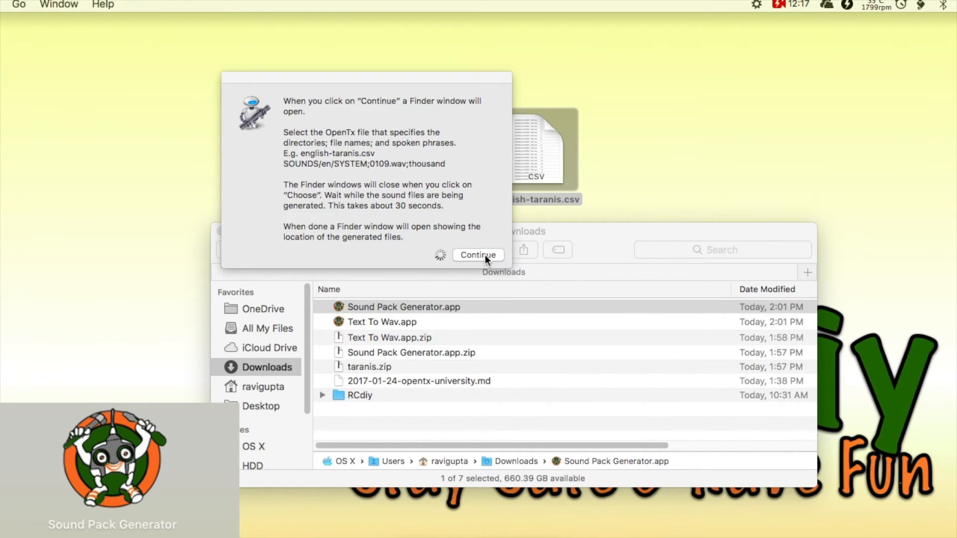
pyautogui.click(479, 255)
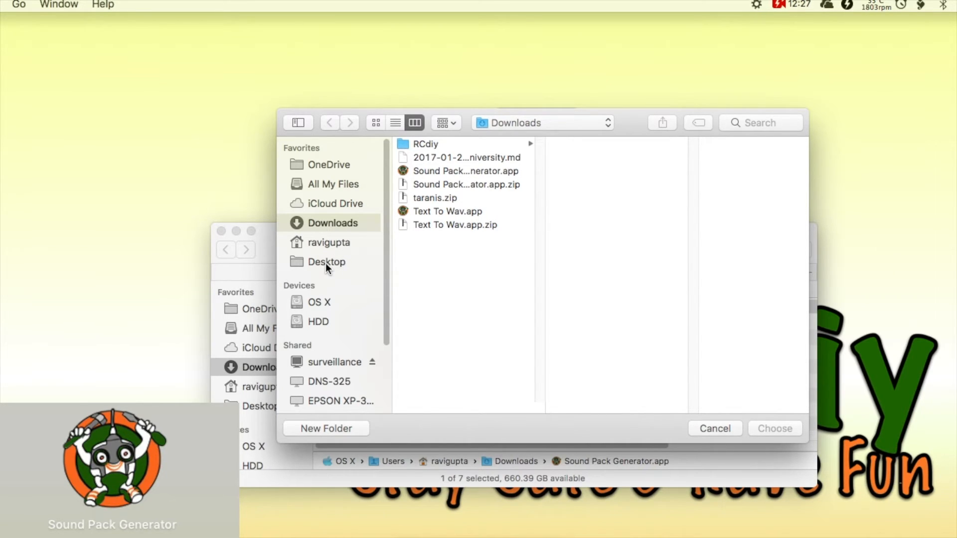
pyautogui.click(326, 262)
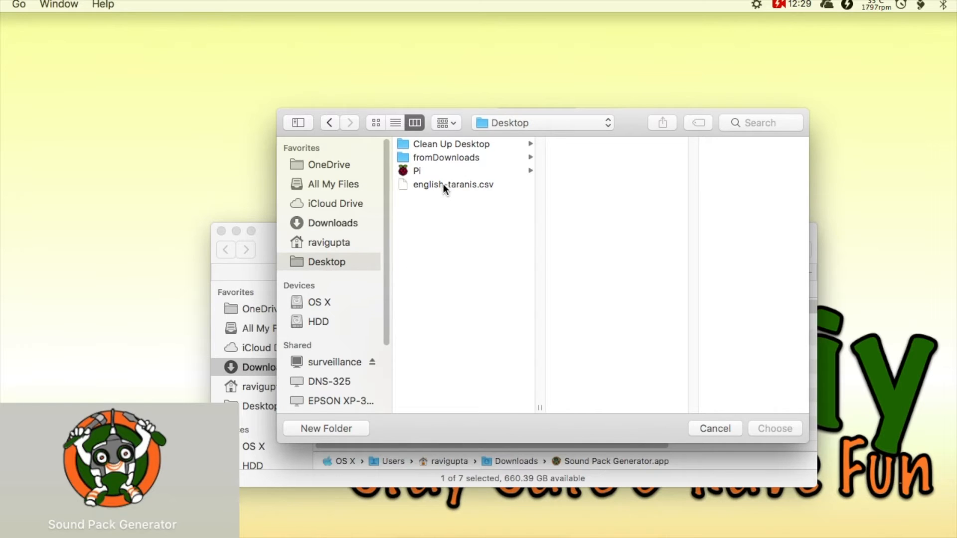
pyautogui.click(453, 184)
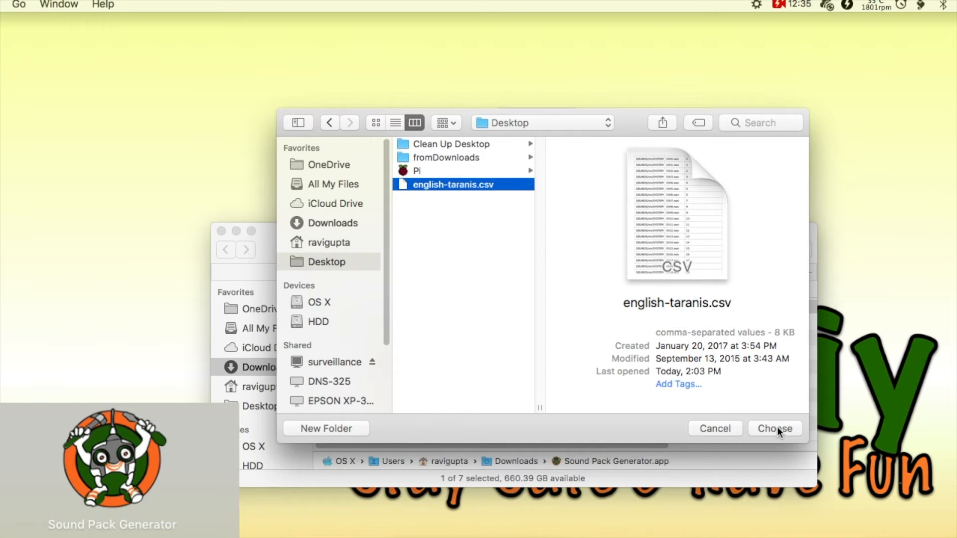
pyautogui.click(775, 429)
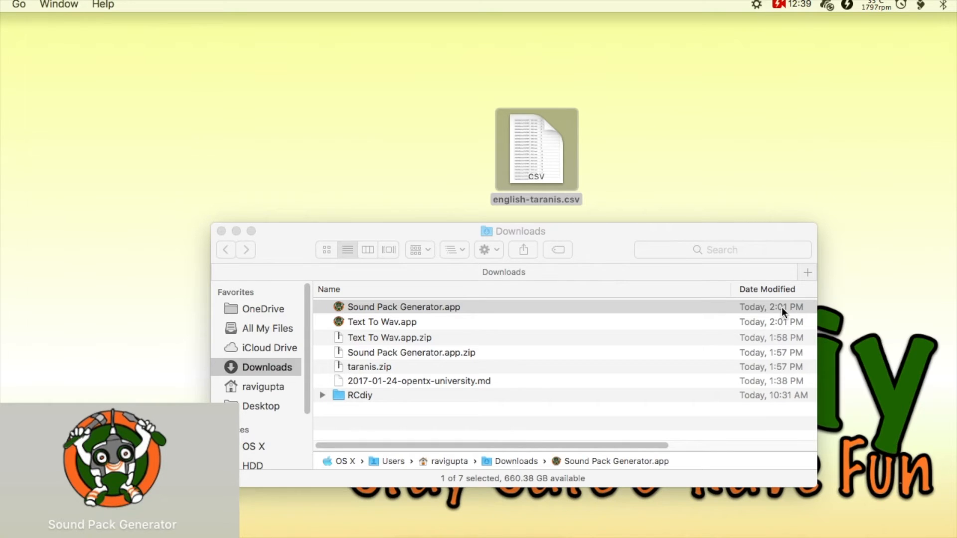
pyautogui.moveTo(747, 71)
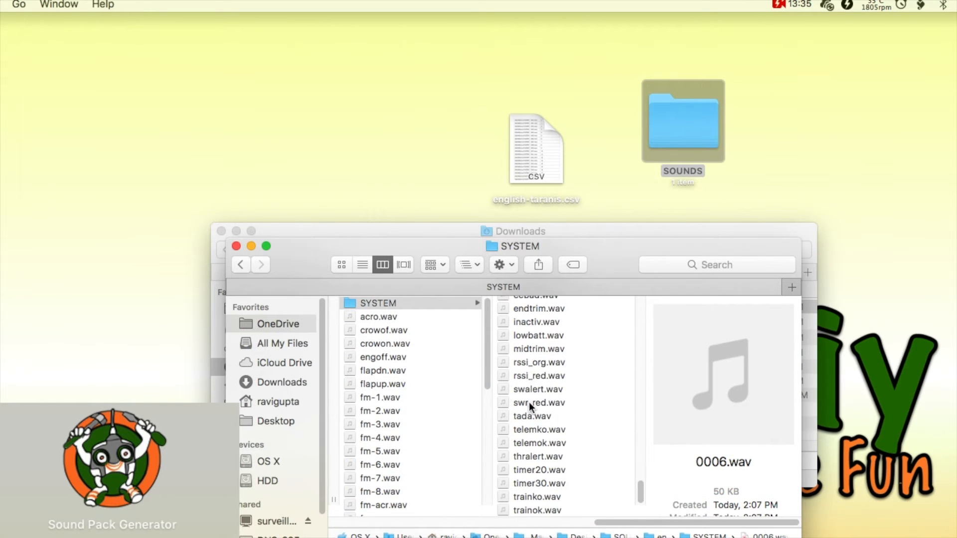
# Step: Select tada.wav in the SYSTEM folder and play its preview
pyautogui.click(532, 416)
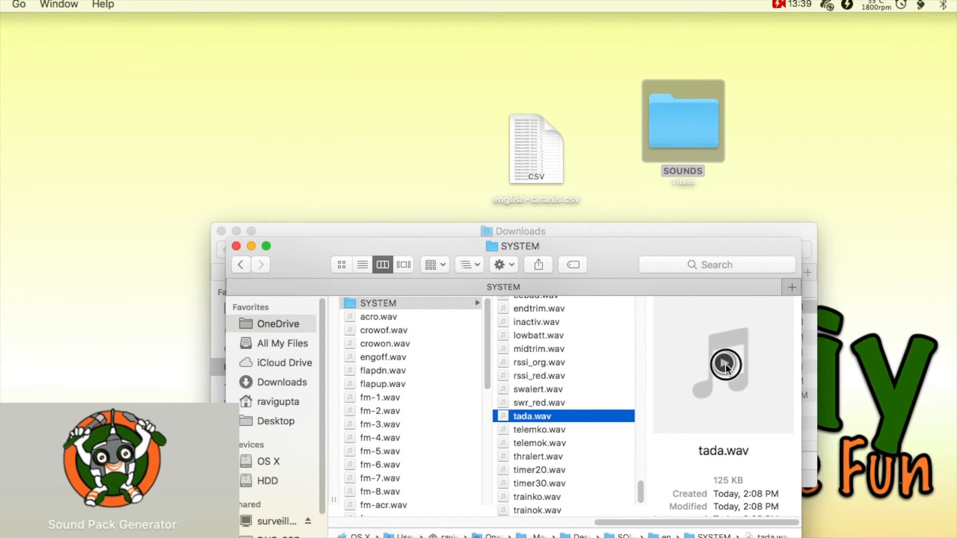
pyautogui.click(725, 364)
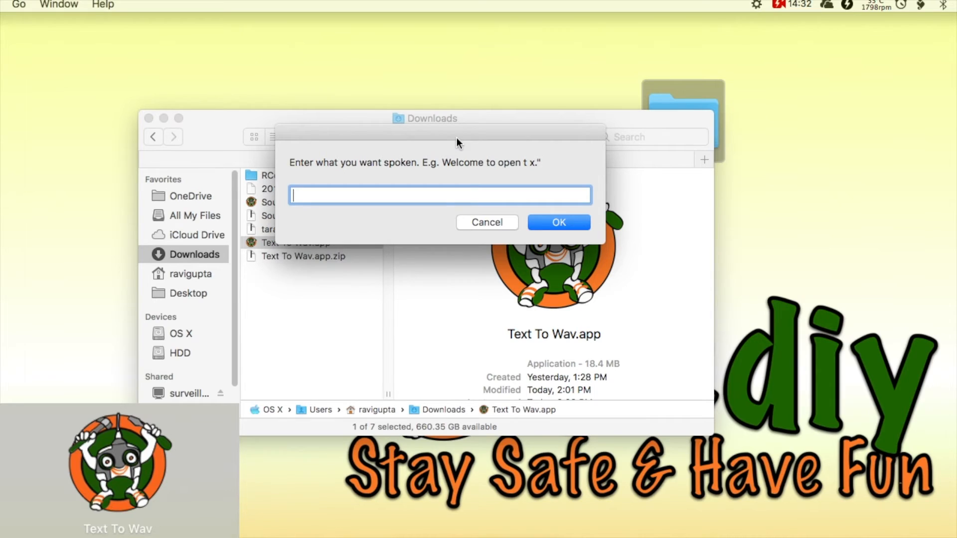
# Step: Enter the phrase 'Welcome to open t x.' and save it as Welcome.wav
pyautogui.write('Welcome to open t x.')
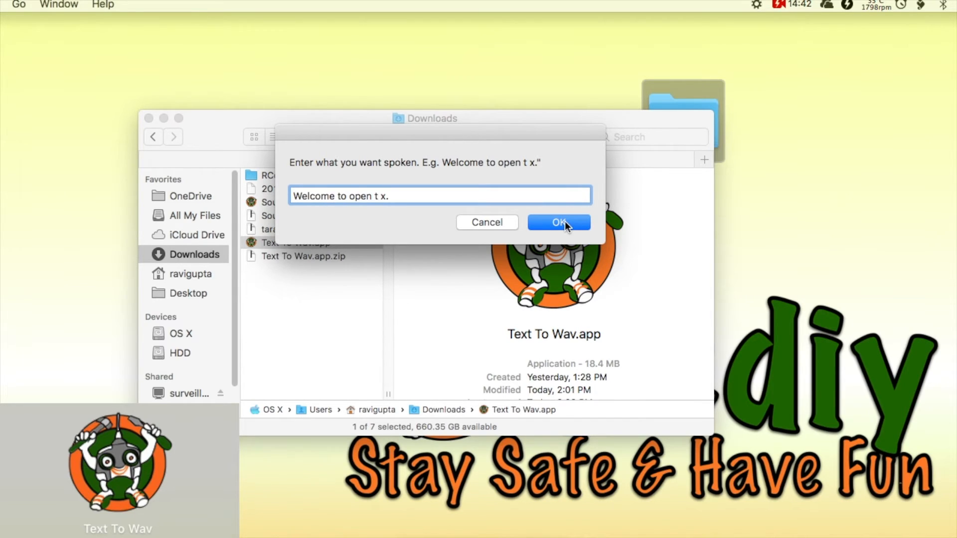
pyautogui.click(558, 223)
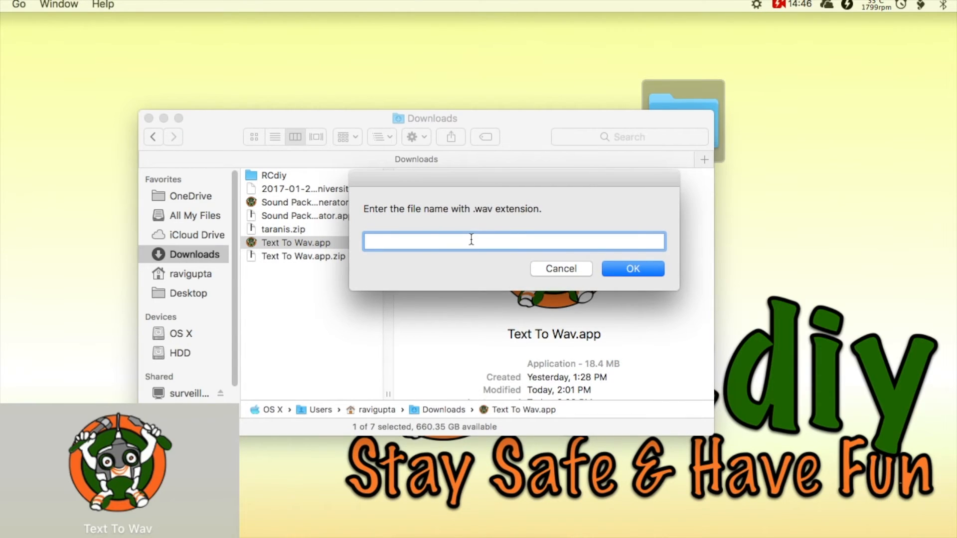
pyautogui.write('Welcome.wav')
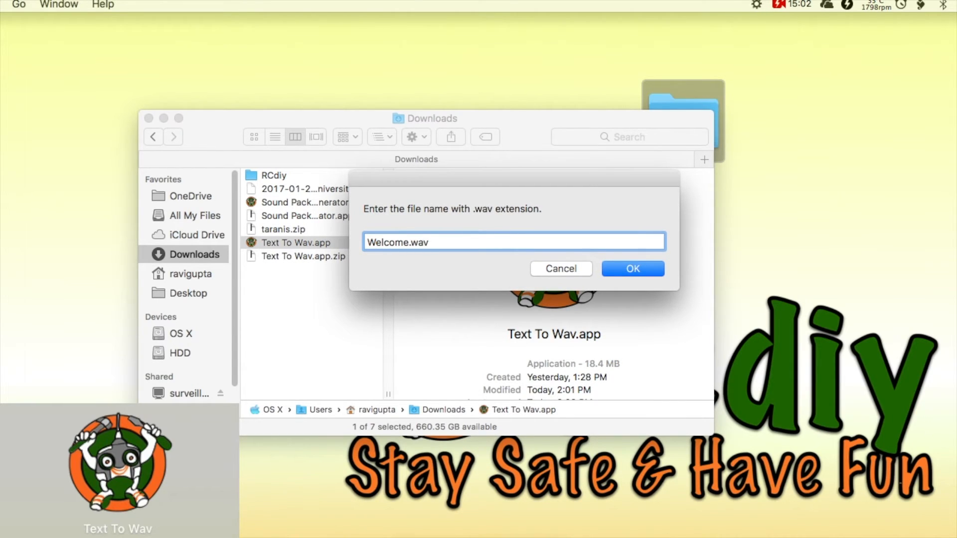
pyautogui.click(633, 269)
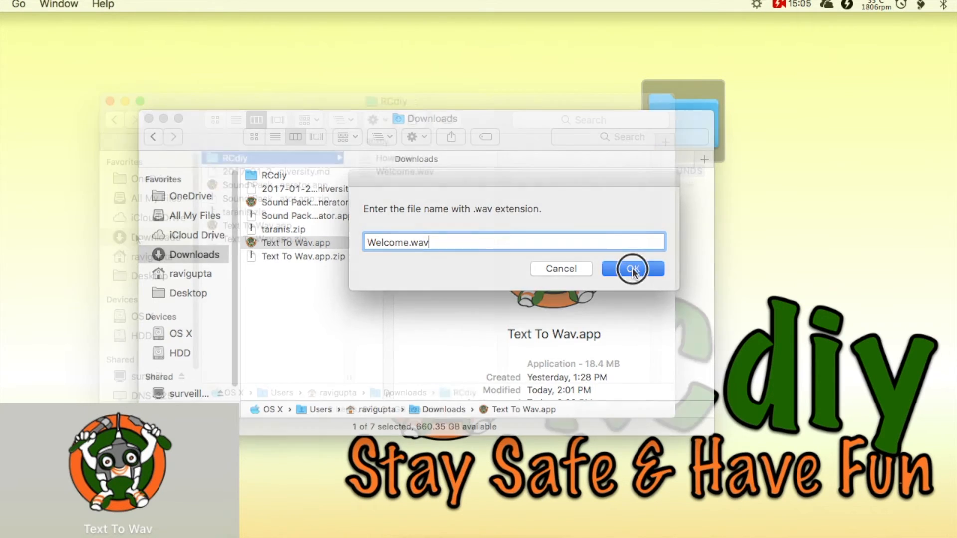
# Step: Open the RCdiy folder in Downloads and select Welcome.wav
pyautogui.click(632, 268)
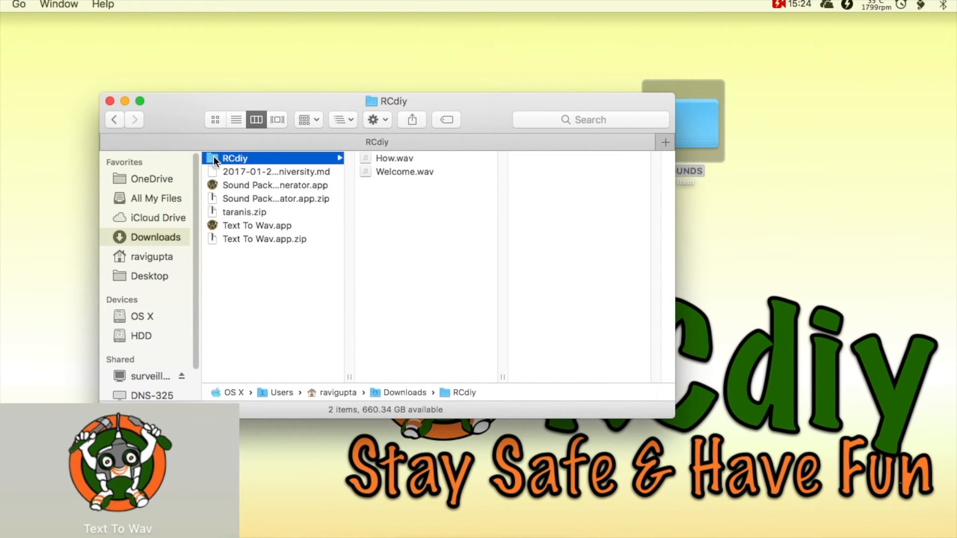
pyautogui.moveTo(395, 176)
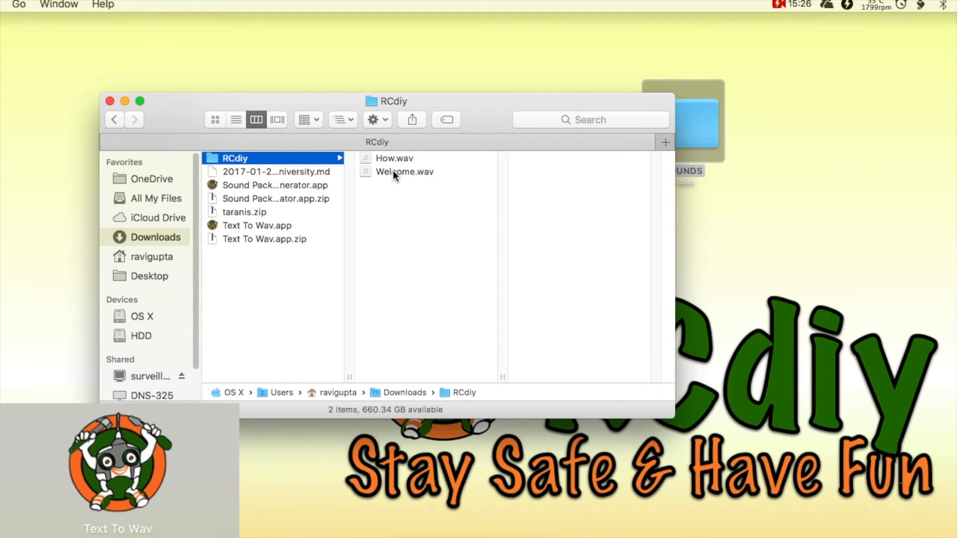
pyautogui.click(404, 172)
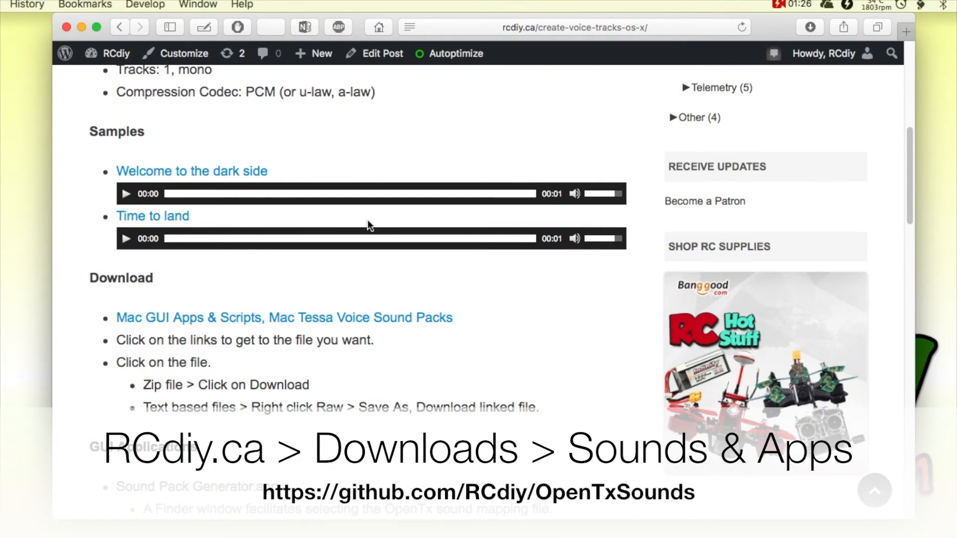
pyautogui.moveTo(330, 323)
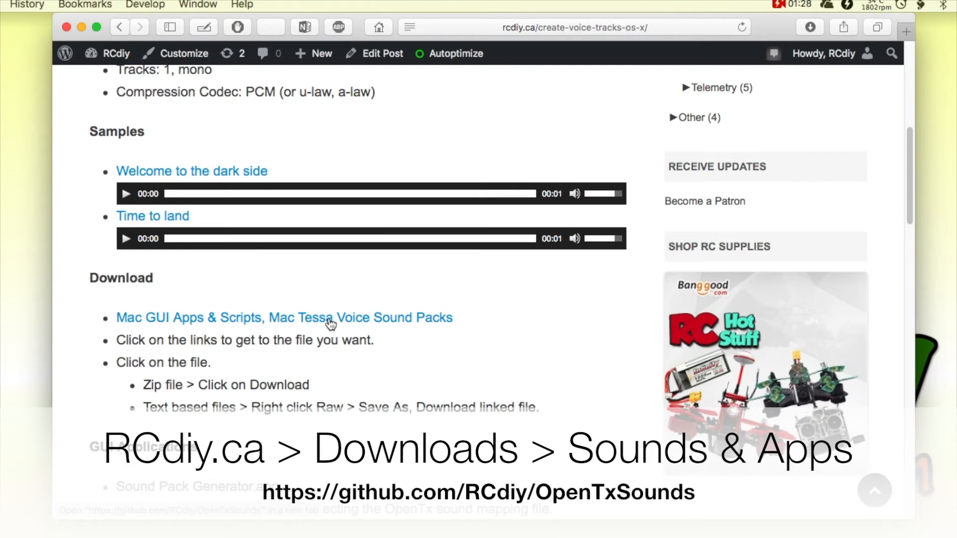
# Step: Follow the 'Mac GUI Apps & Scripts, Mac Tessa Voice Sound Packs' download link
pyautogui.click(284, 317)
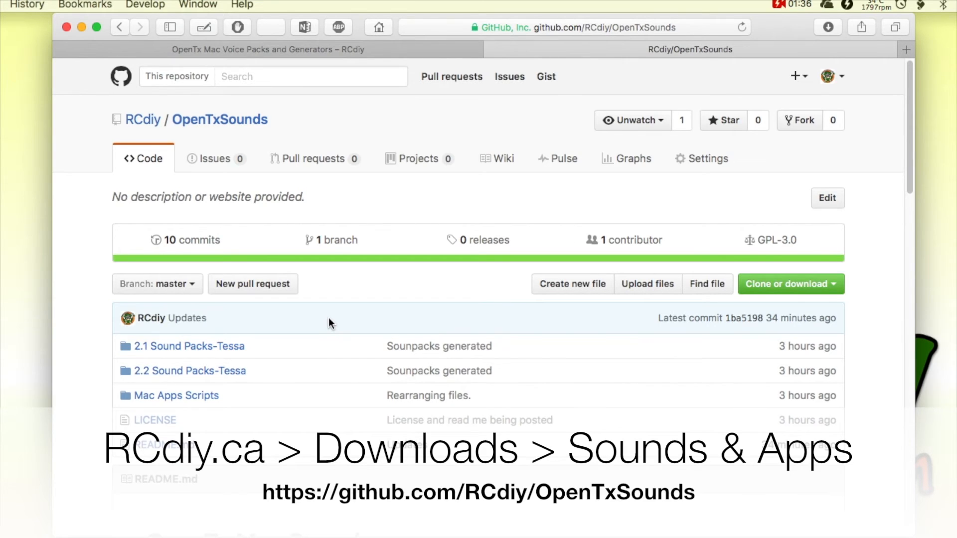
pyautogui.moveTo(313, 321)
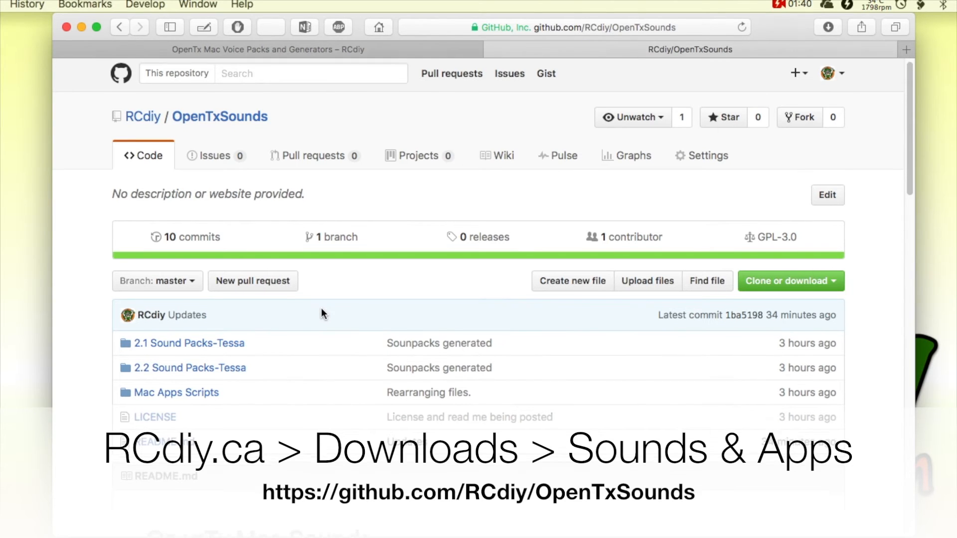
pyautogui.scroll(-3)
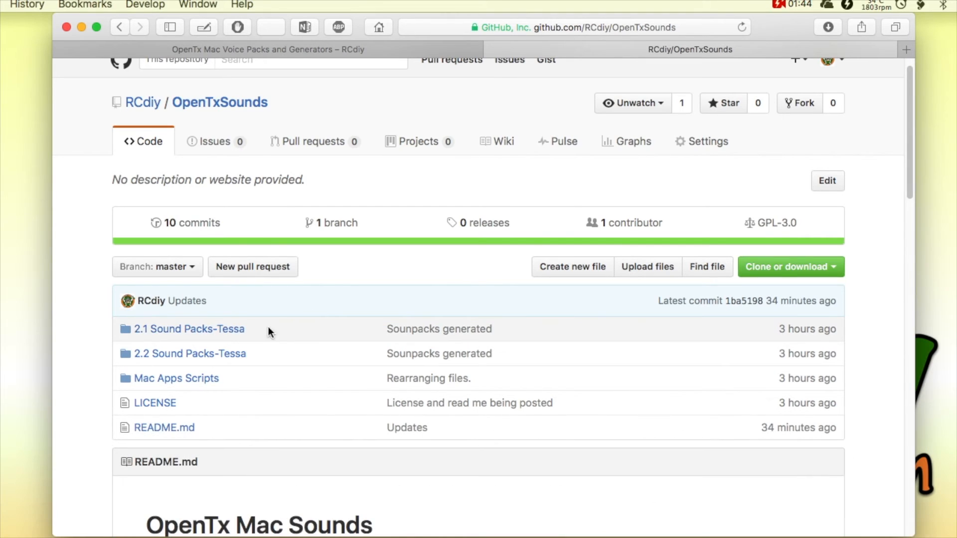
pyautogui.click(189, 329)
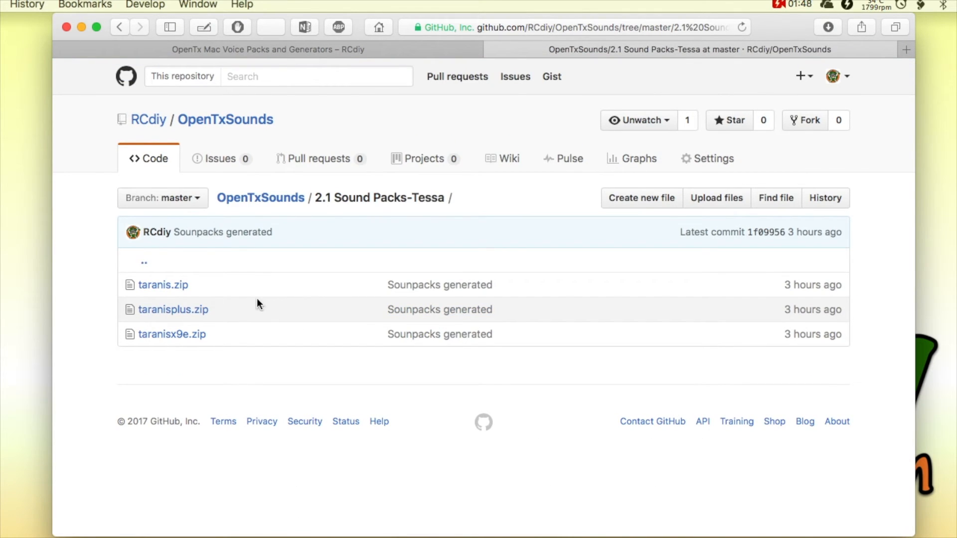
pyautogui.moveTo(163, 285)
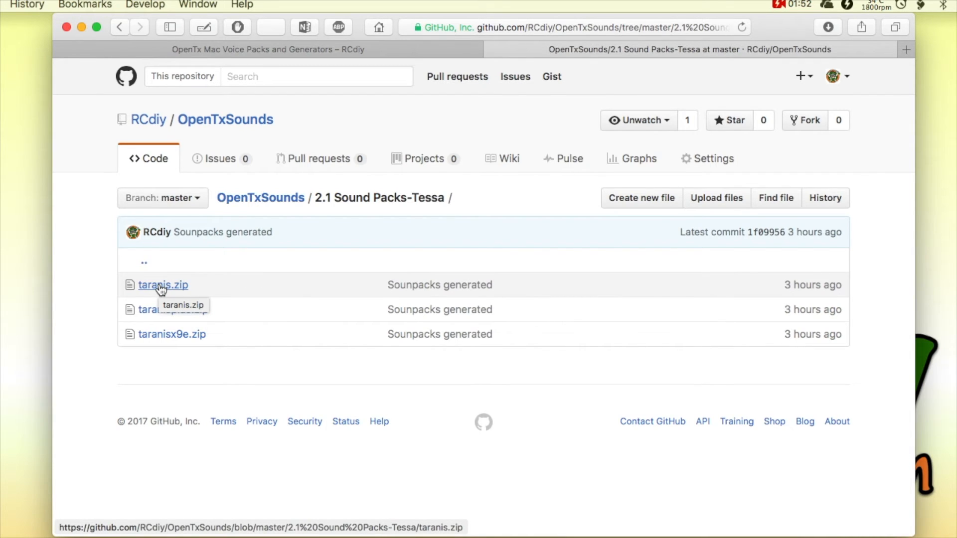
pyautogui.click(163, 285)
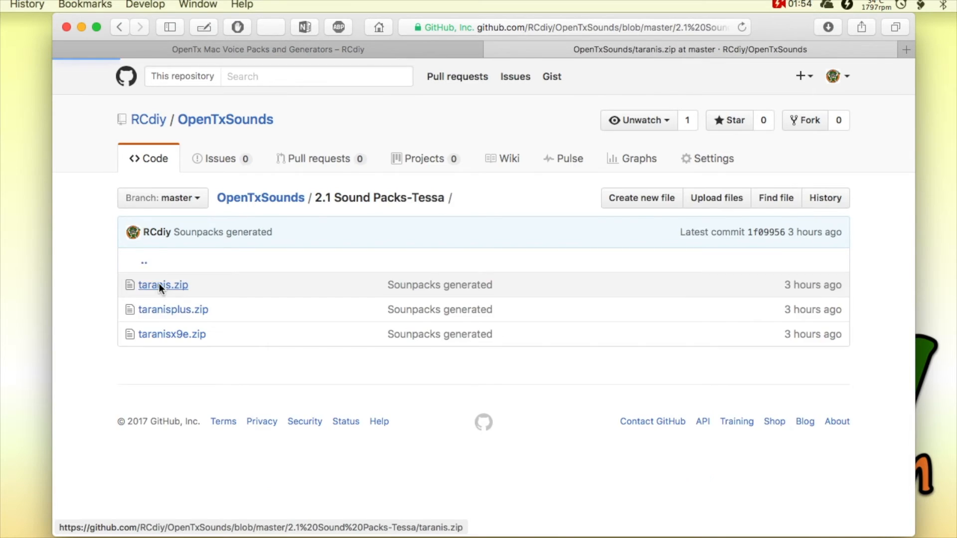
pyautogui.click(163, 285)
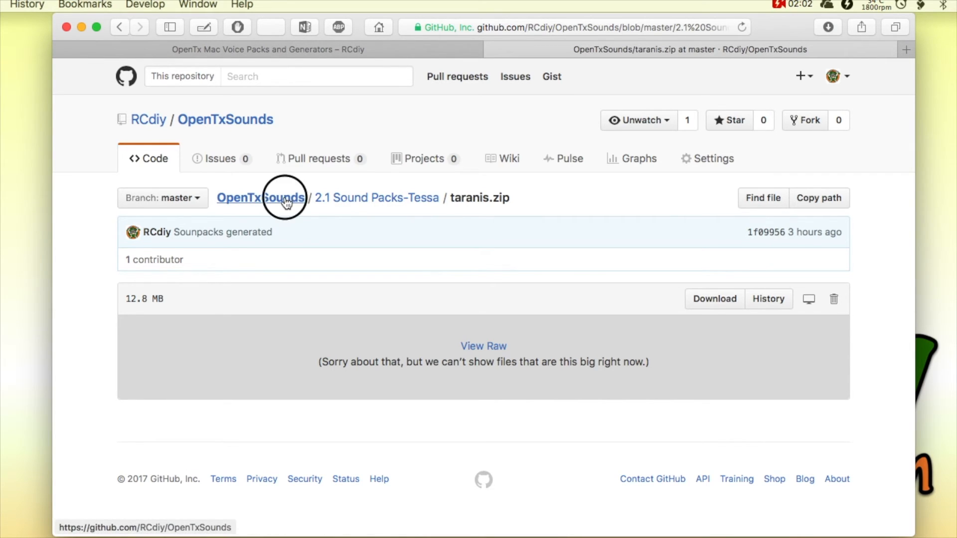
pyautogui.click(260, 198)
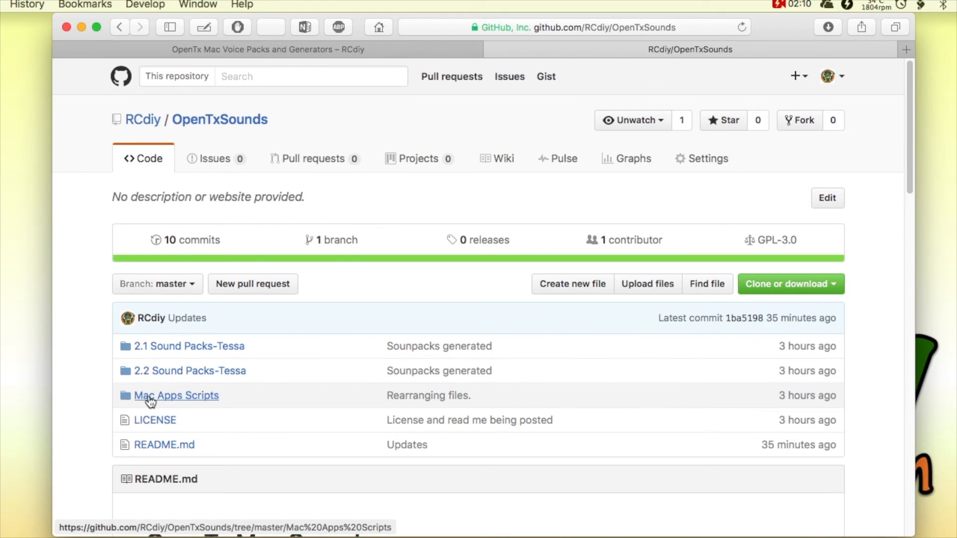
# Step: Download Sound Pack Generator.app.zip from the Mac Apps Scripts folder
pyautogui.click(176, 396)
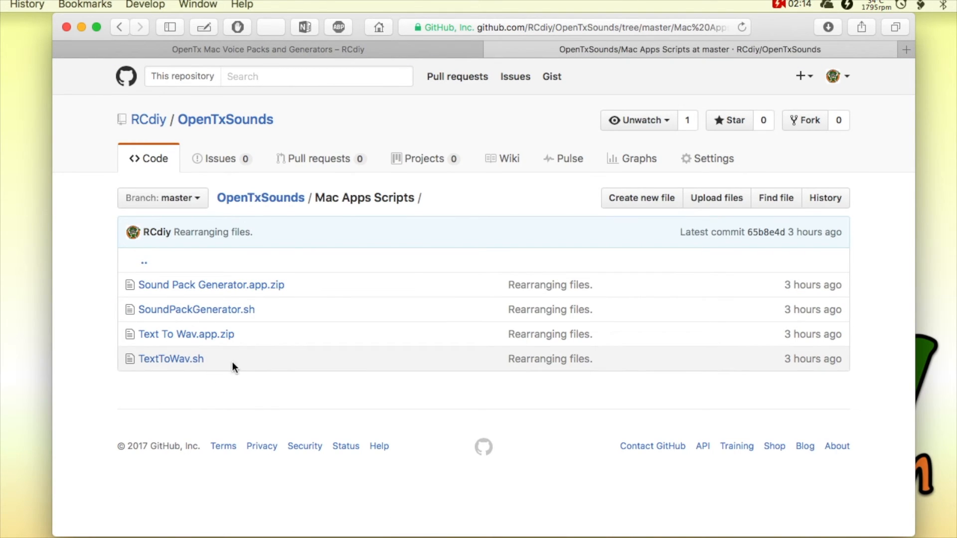
pyautogui.moveTo(212, 285)
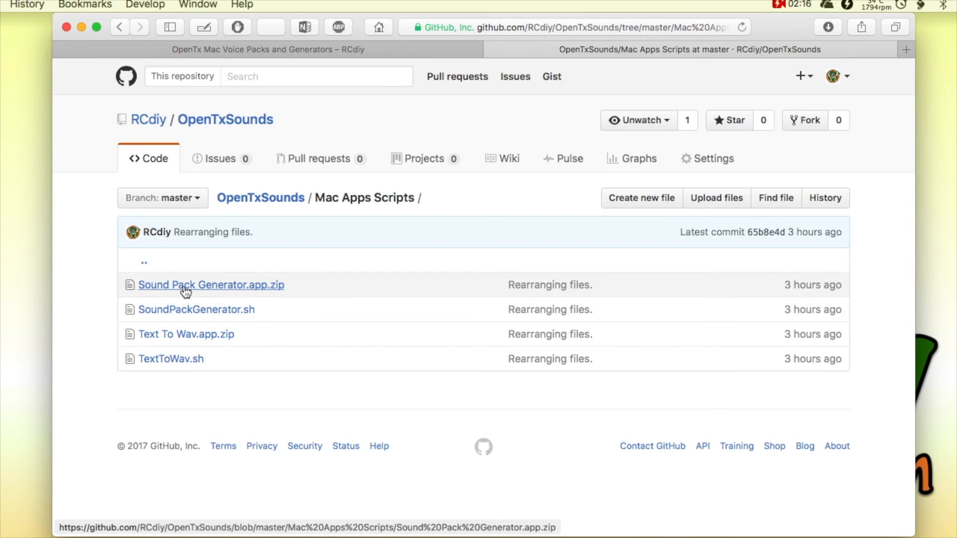
pyautogui.click(186, 285)
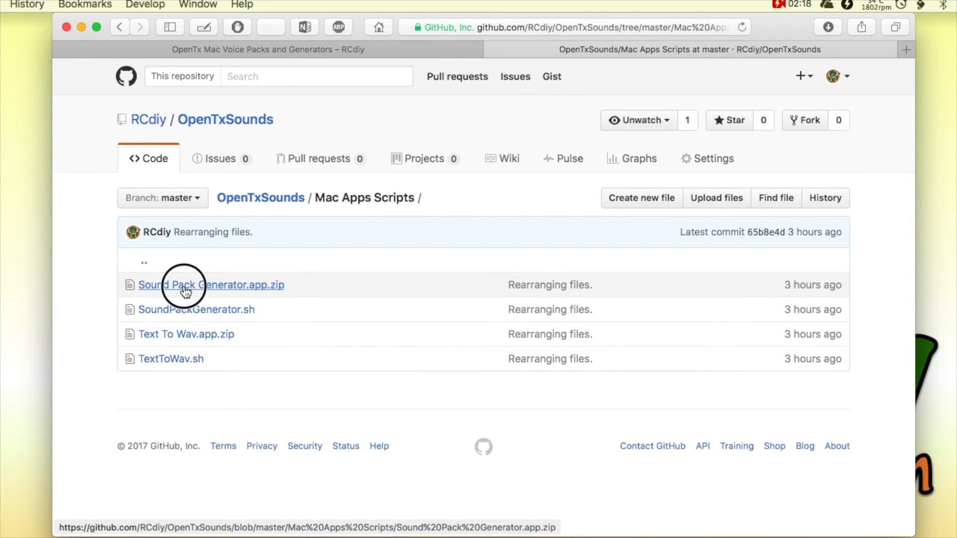
pyautogui.click(210, 285)
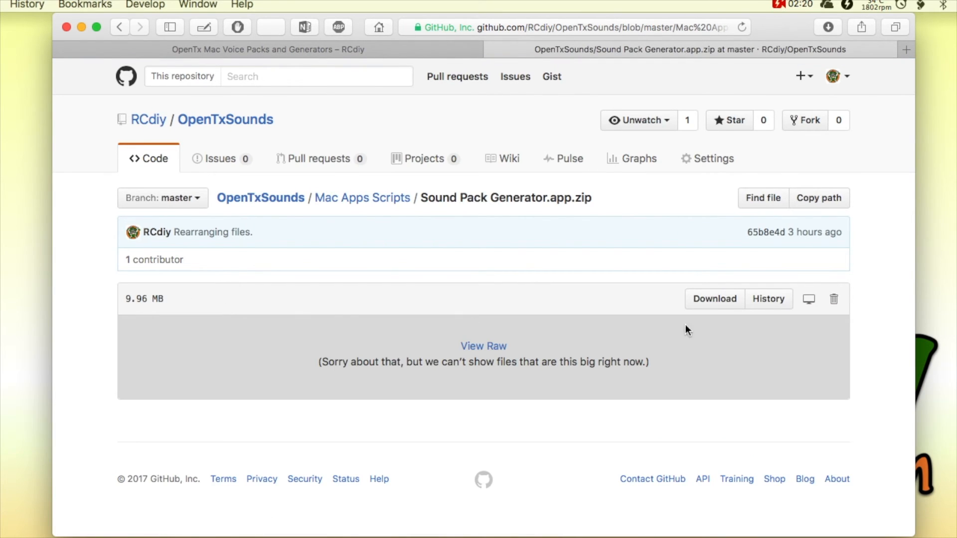
pyautogui.click(714, 299)
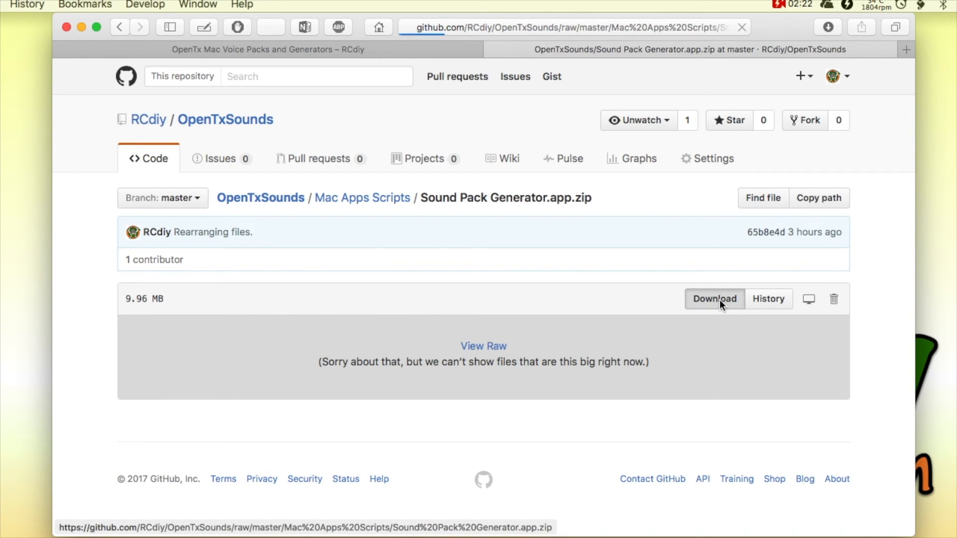